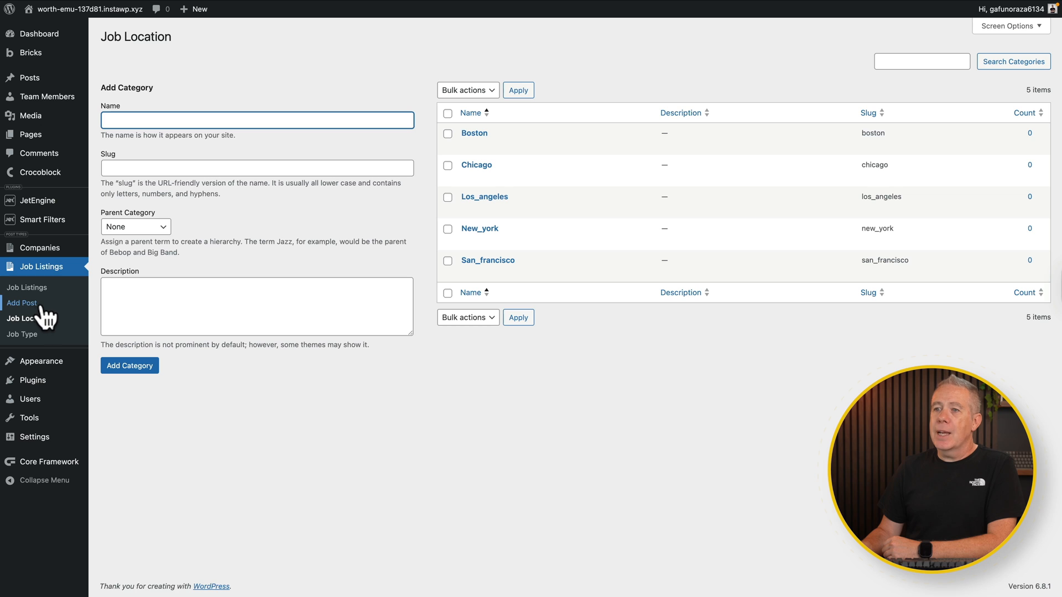
mouse_move(39, 246)
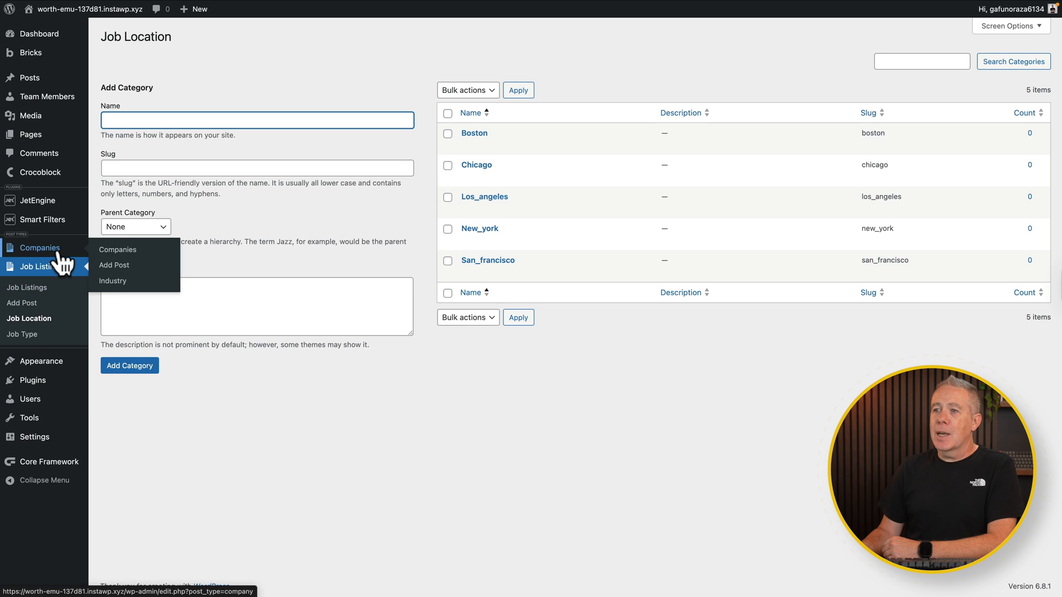
View the Companies Industry terms: Education, Finance, Healthcare, Retail, Technology
left_click(112, 280)
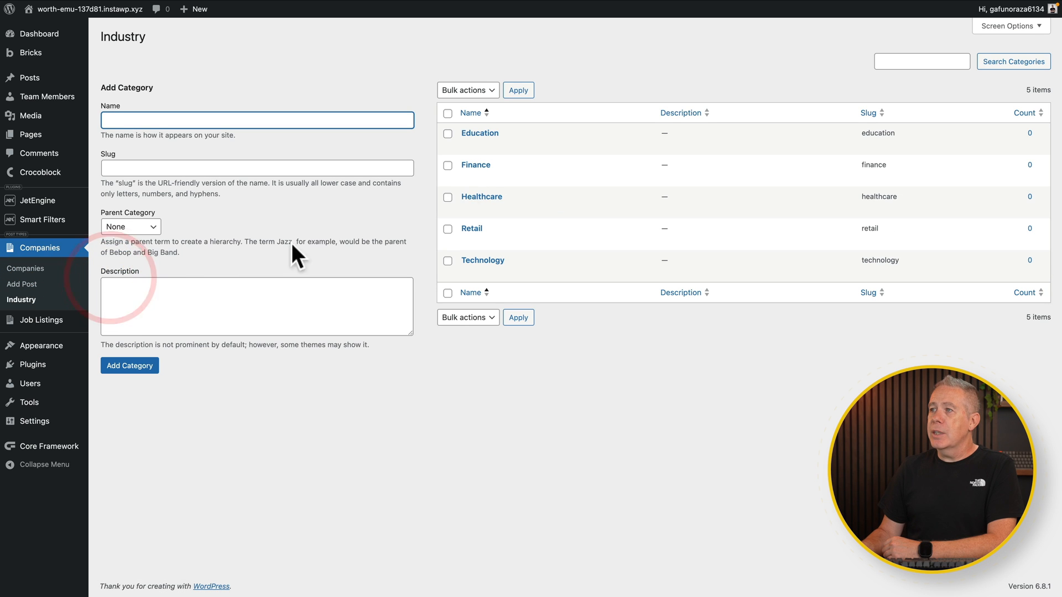
mouse_move(562, 248)
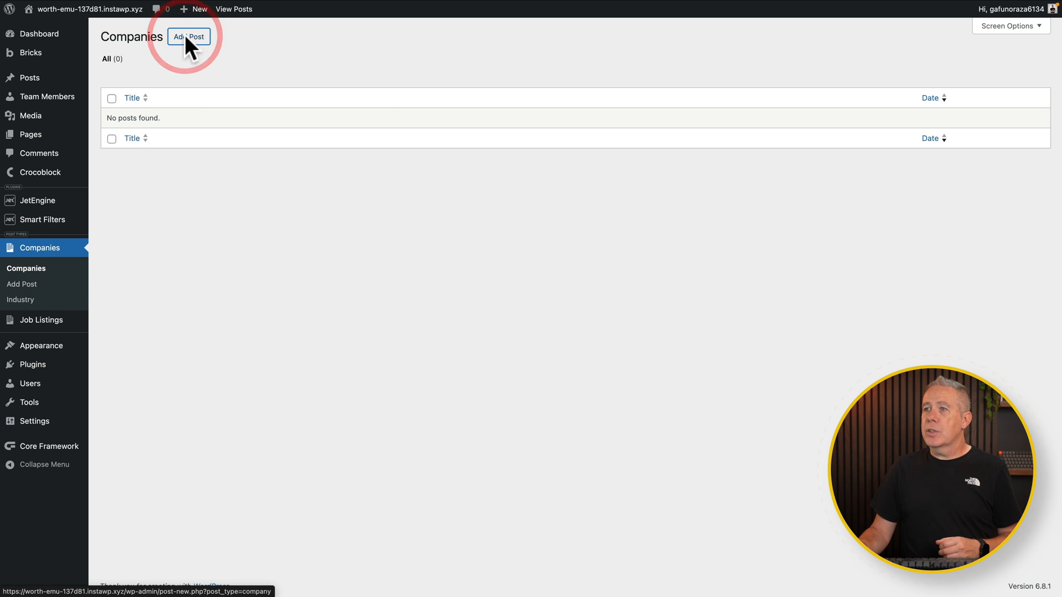
Start a Google company post with London location, June 1, 2025 founded date and 1000 employees
left_click(189, 35)
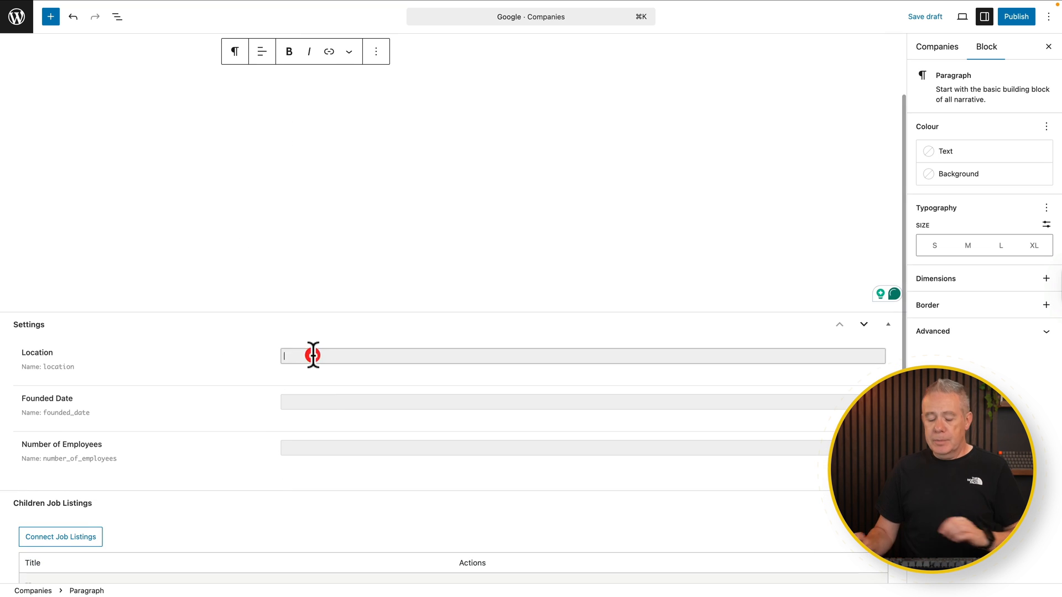
left_click(583, 402)
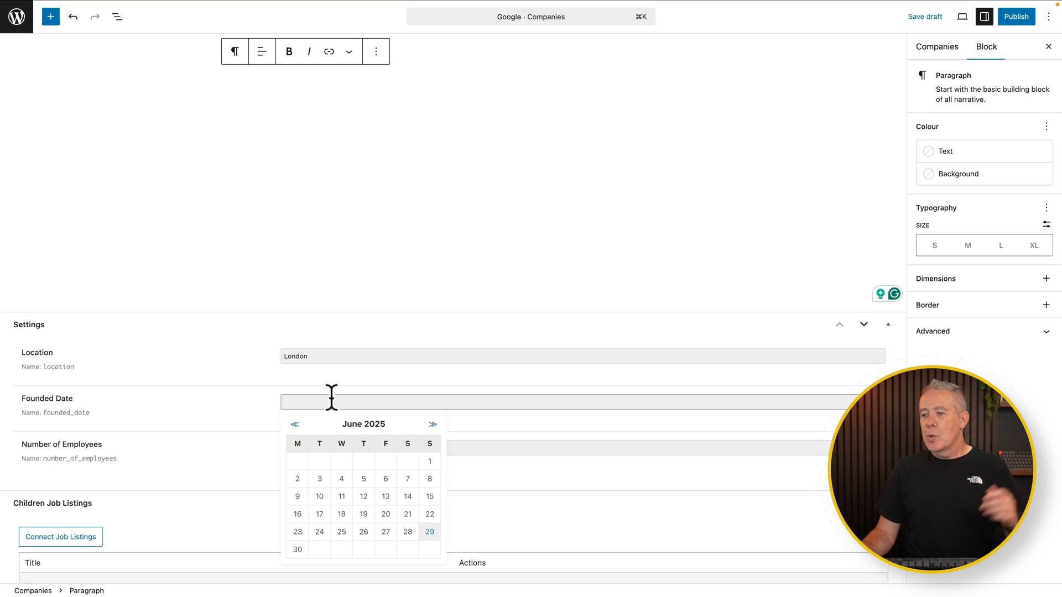
left_click(429, 461)
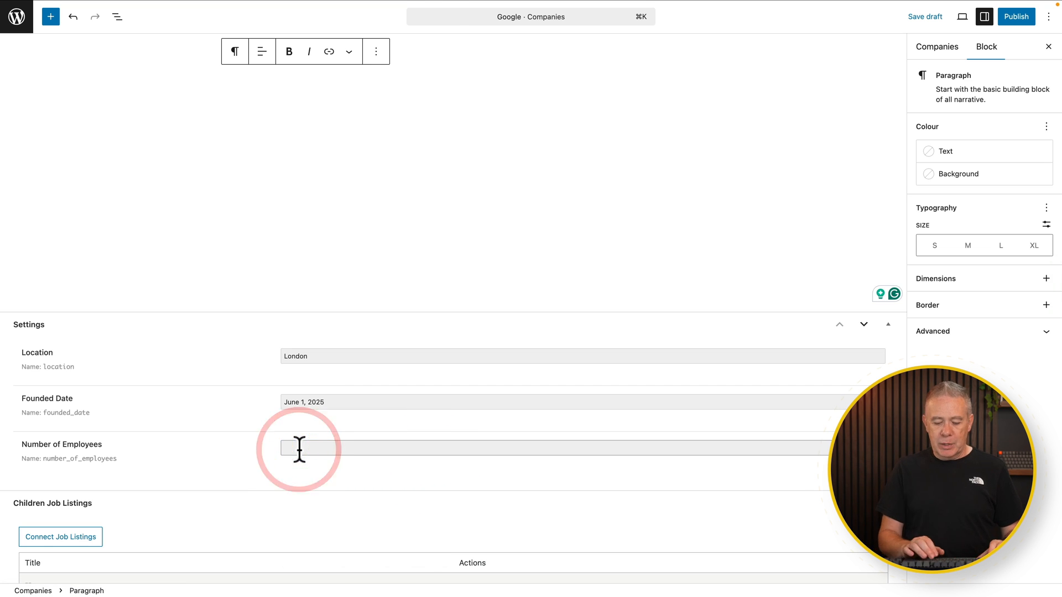
type("1000")
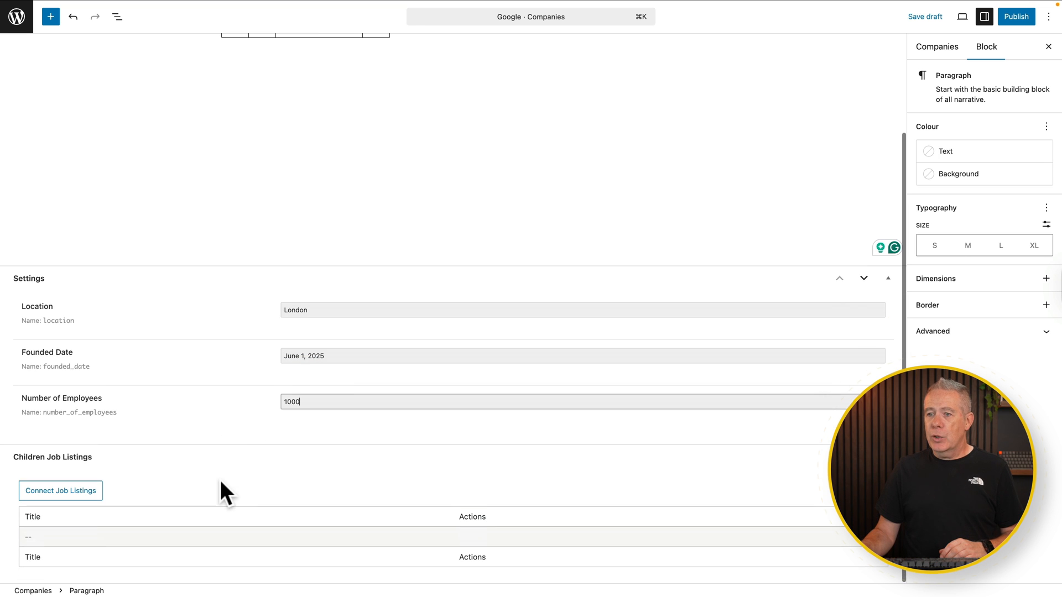
mouse_move(88, 505)
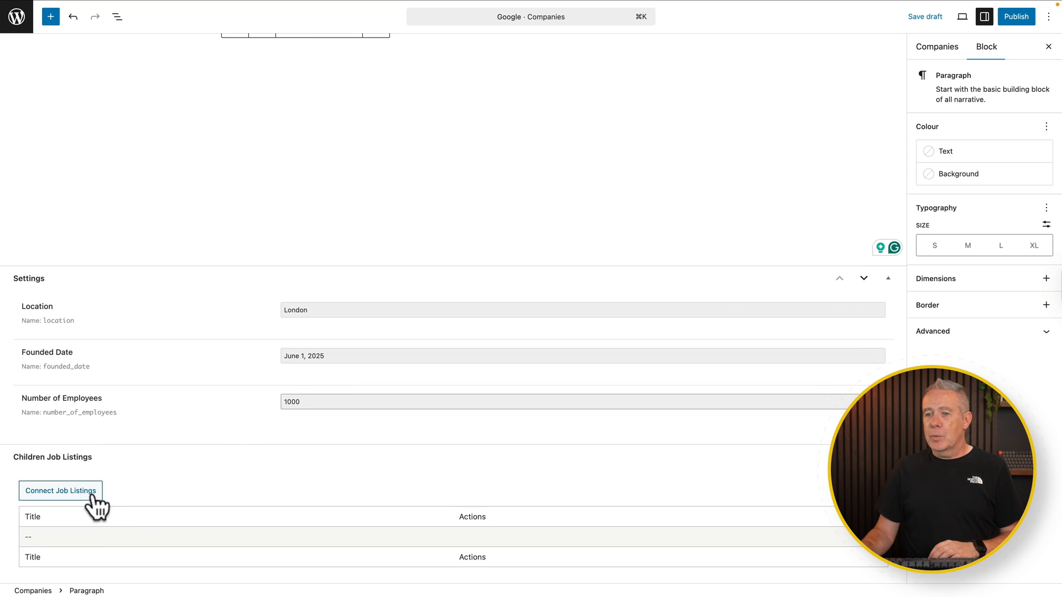
left_click(60, 490)
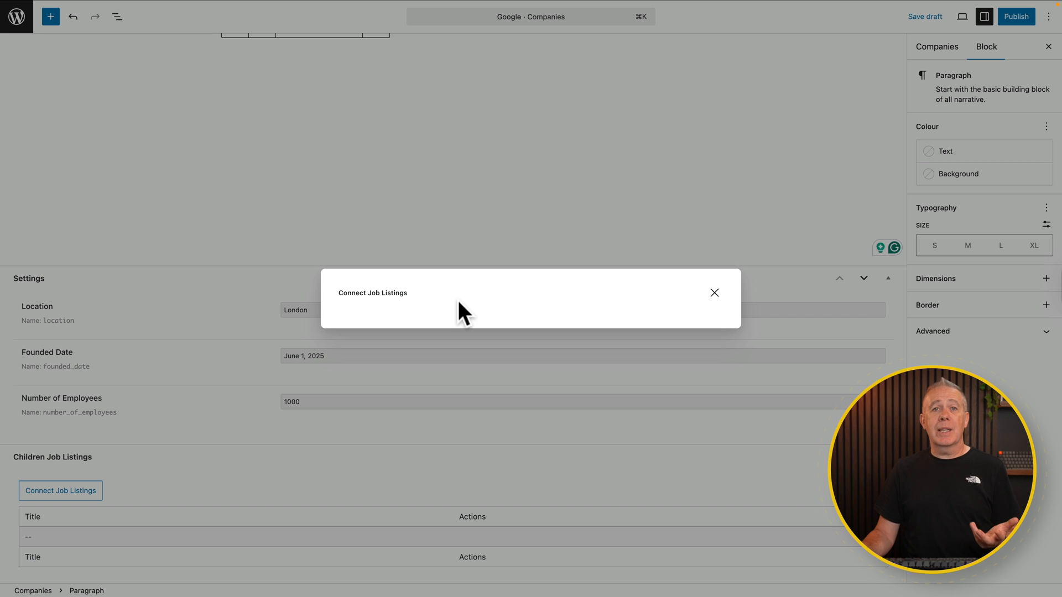
mouse_move(718, 301)
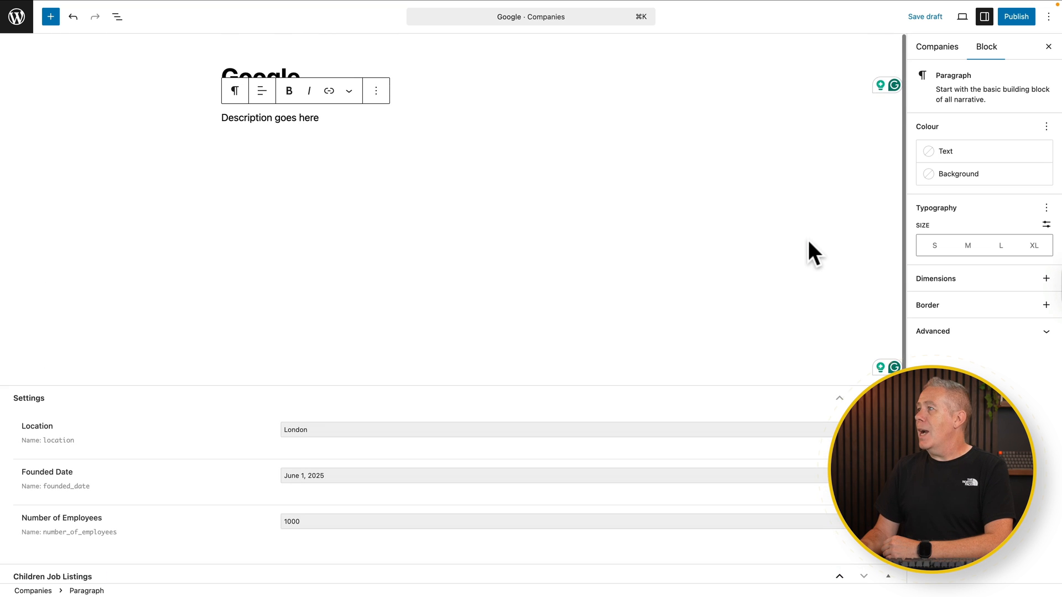
Tick the Technology industry for Google and publish the company
left_click(937, 46)
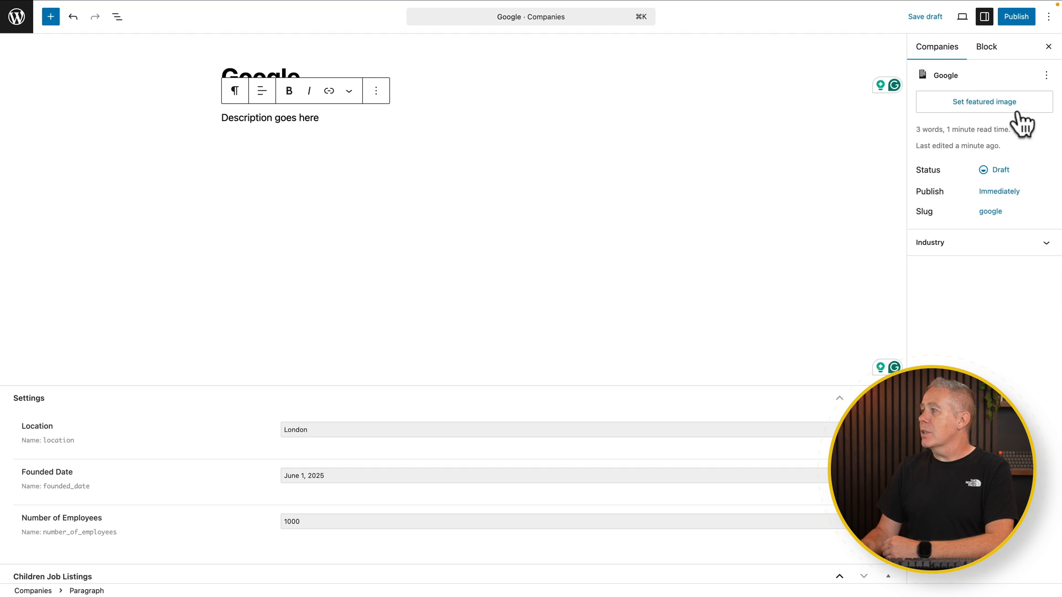
left_click(931, 242)
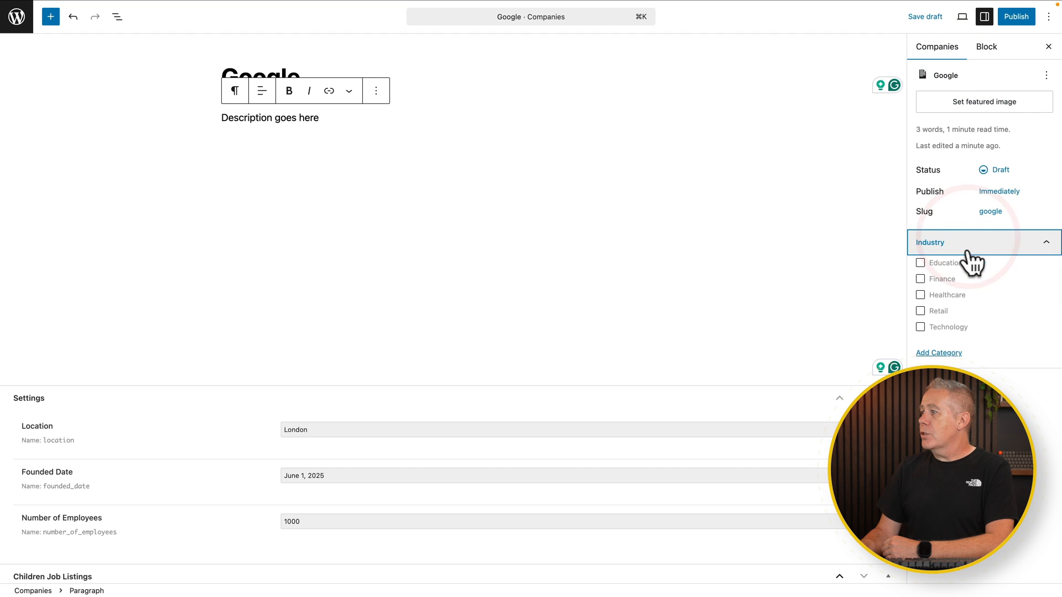
left_click(919, 327)
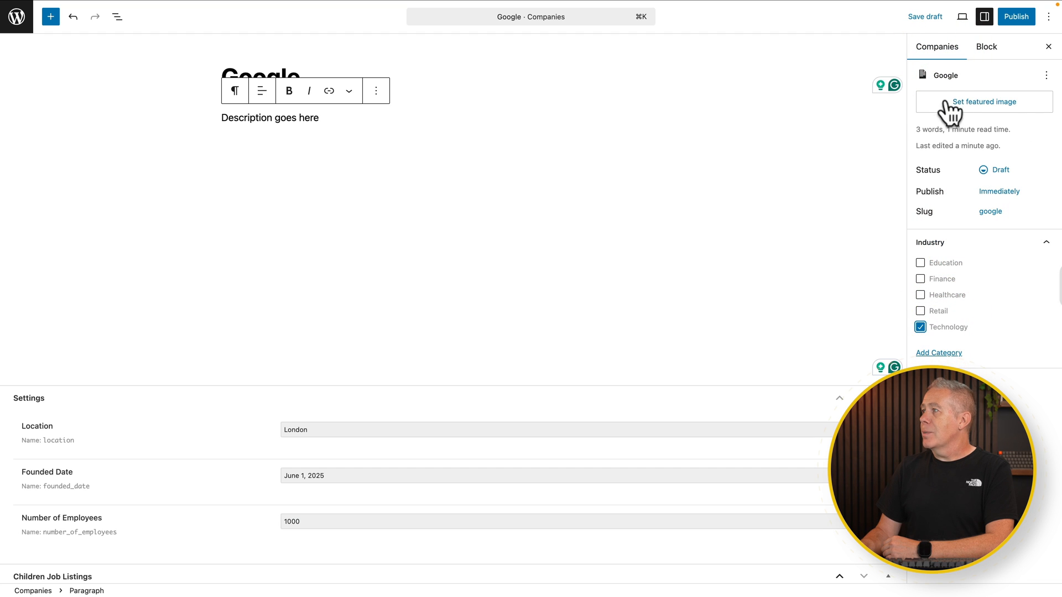
left_click(1015, 17)
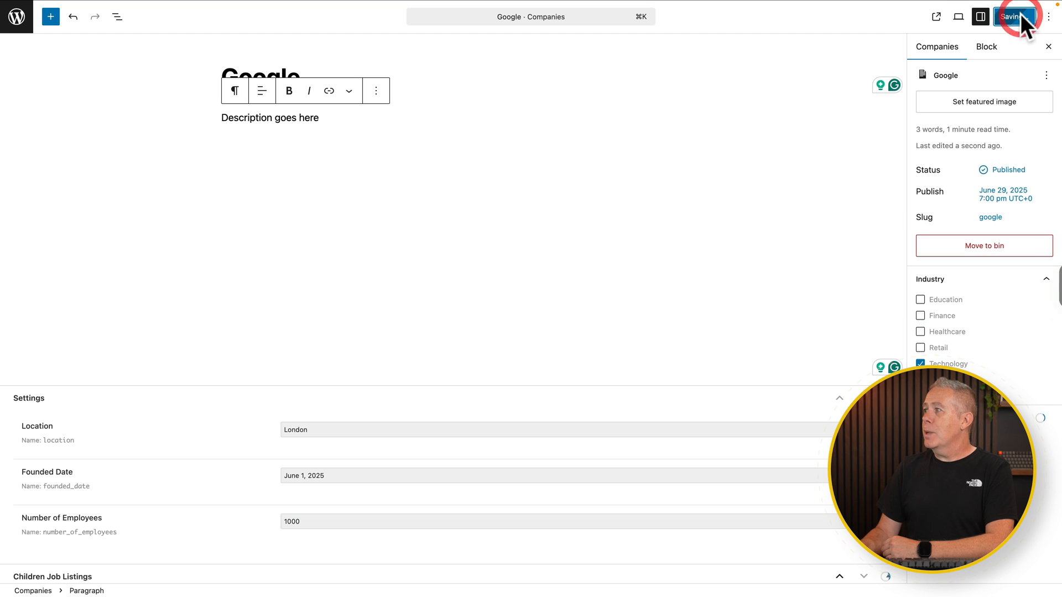
left_click(1019, 17)
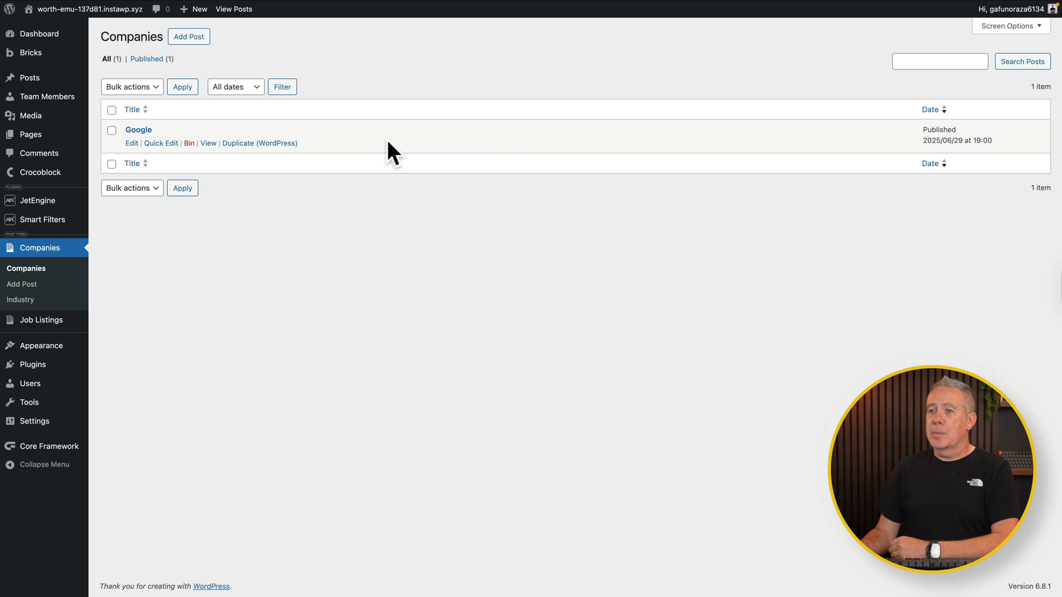
mouse_move(385, 194)
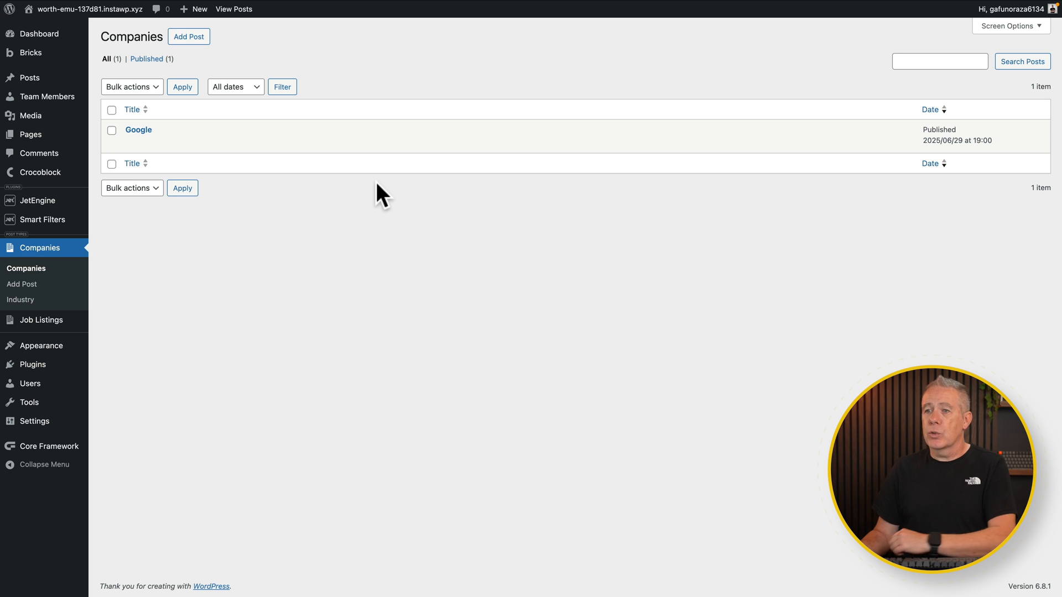
mouse_move(42, 320)
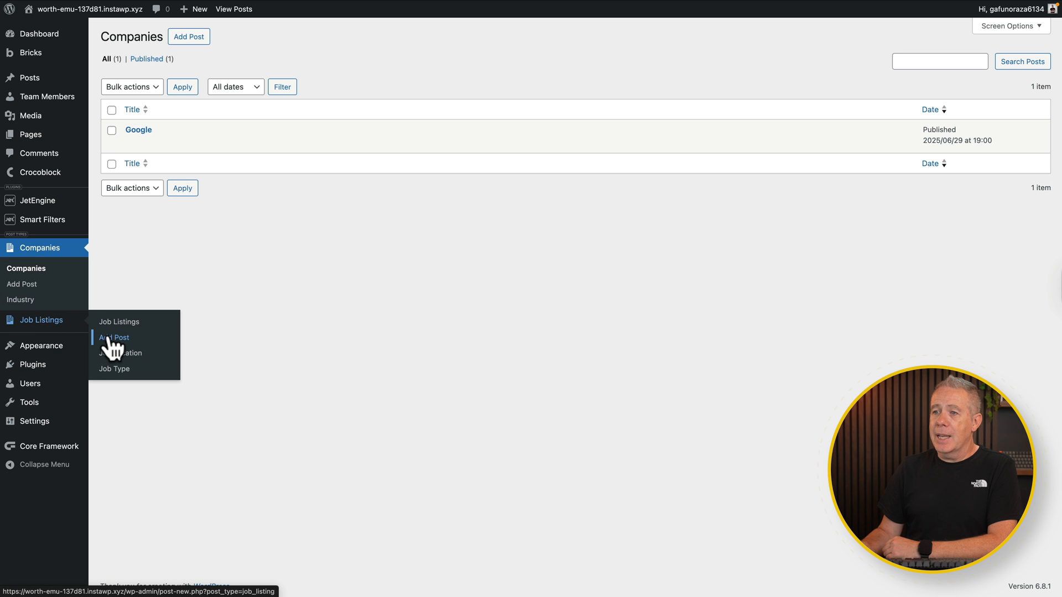
Start a new job listing titled 'Widget Wrangler' with a 'Description' paragraph
left_click(114, 338)
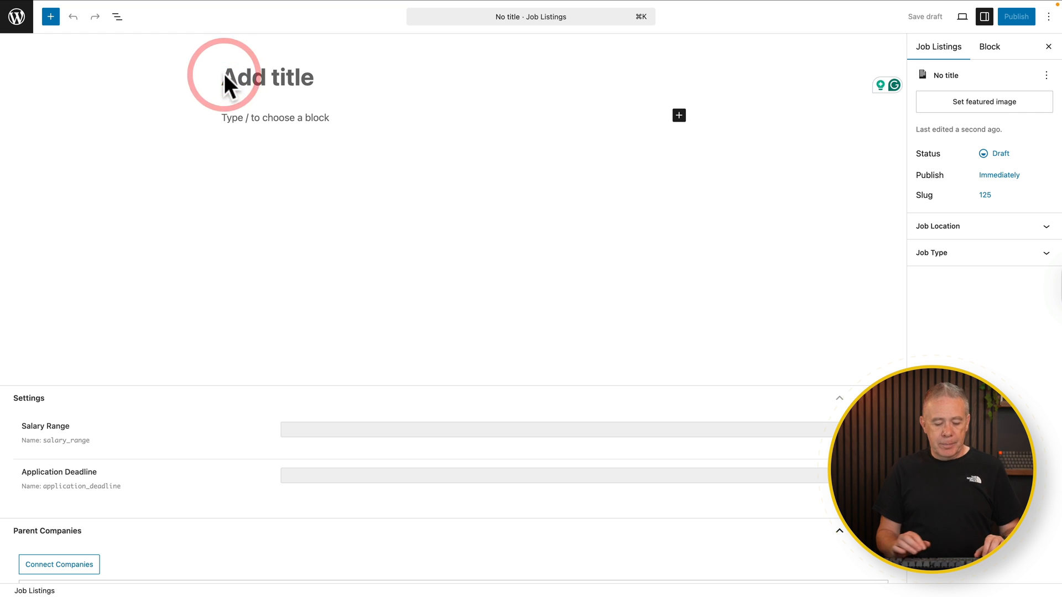
type("Widget Wrangler")
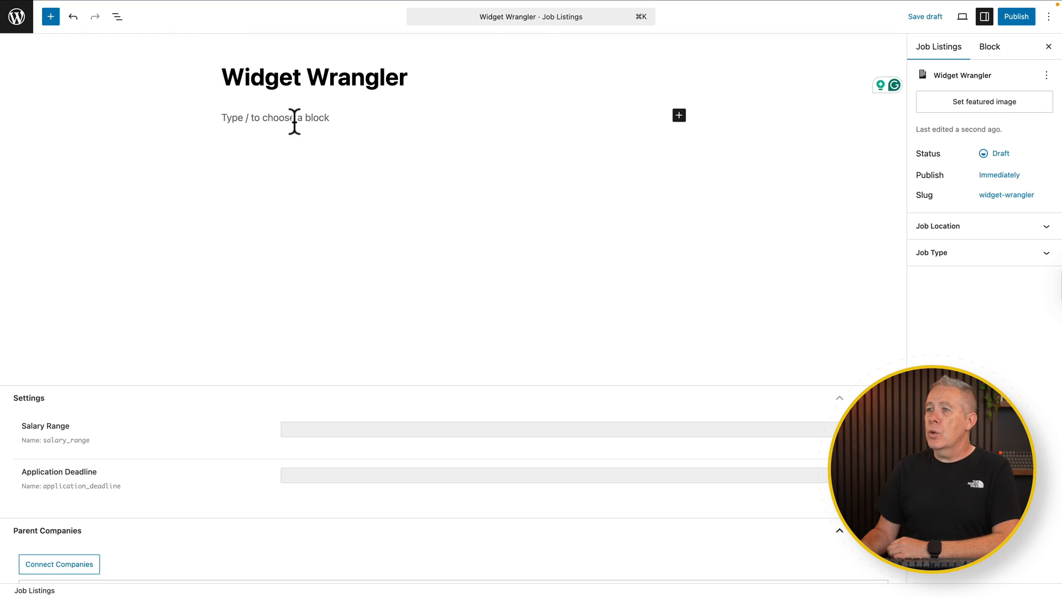
type("Description")
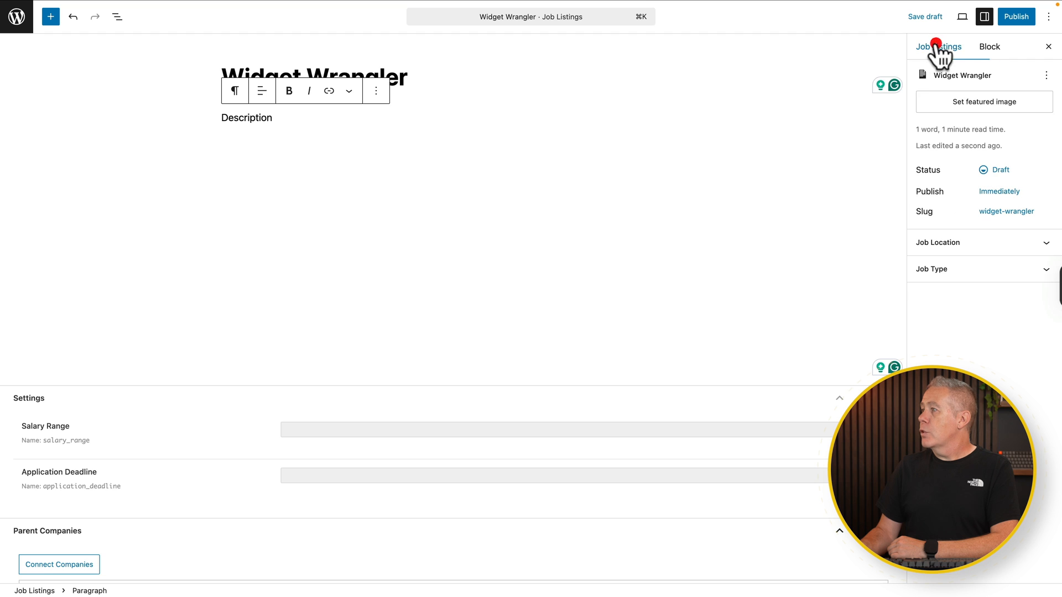
Assign the Los_angeles job location in the post settings
left_click(938, 243)
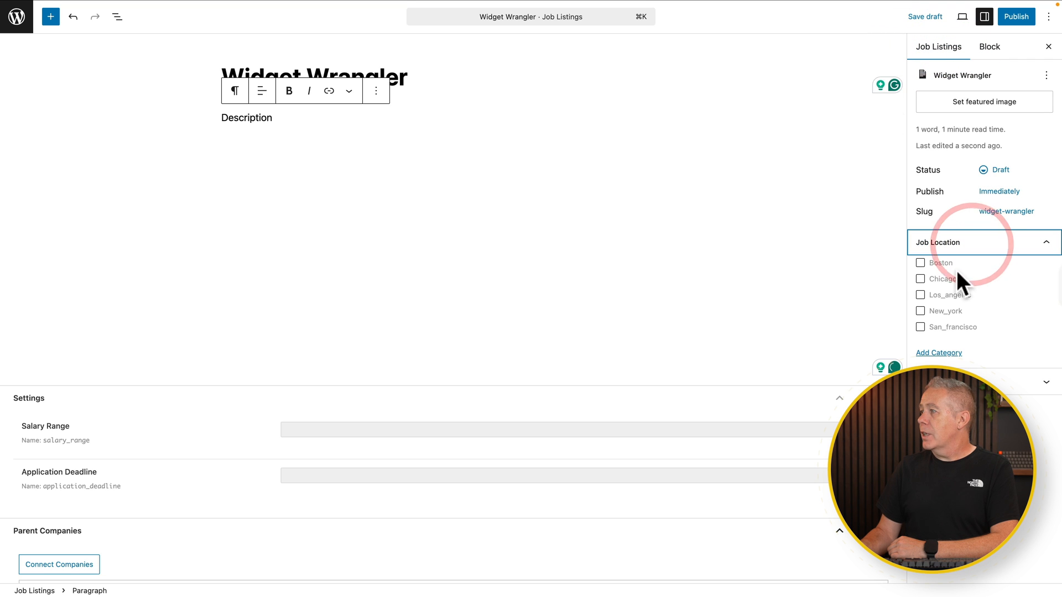
left_click(920, 295)
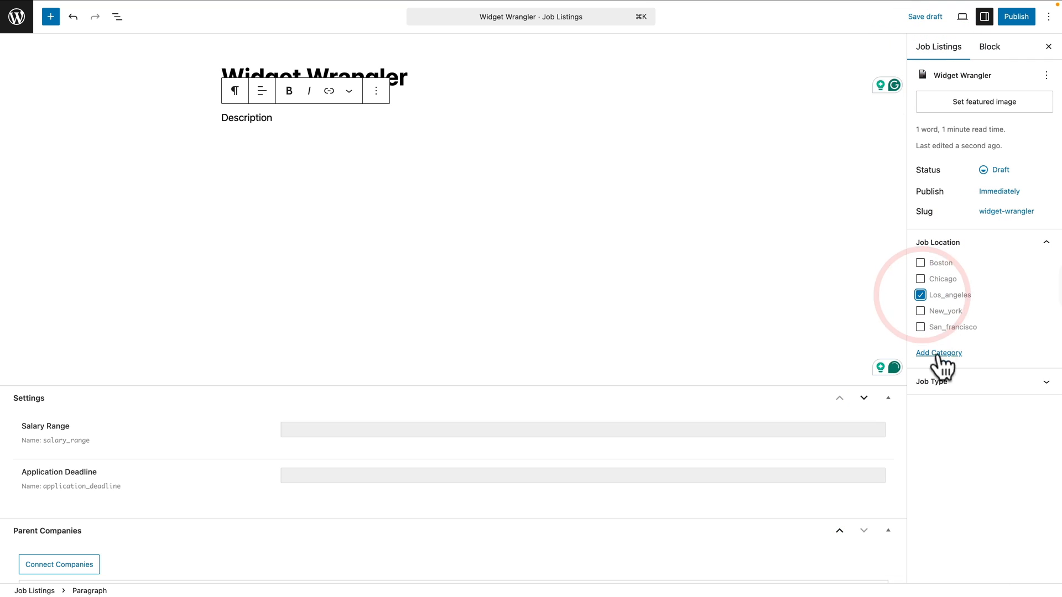
left_click(934, 382)
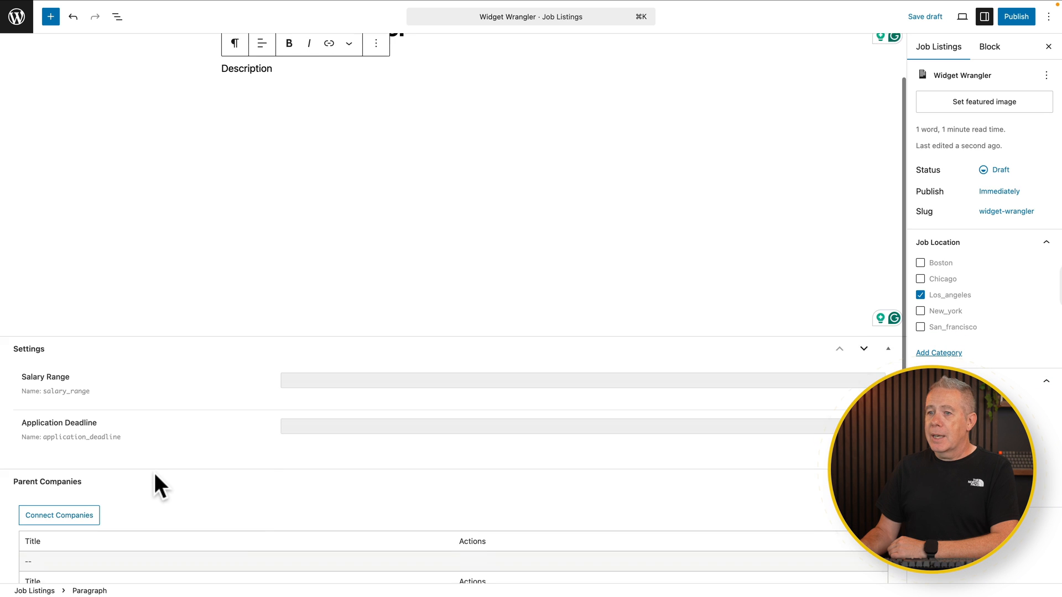
Enter a salary range of 100 and pick July 31, 2025 as the application deadline
left_click(316, 355)
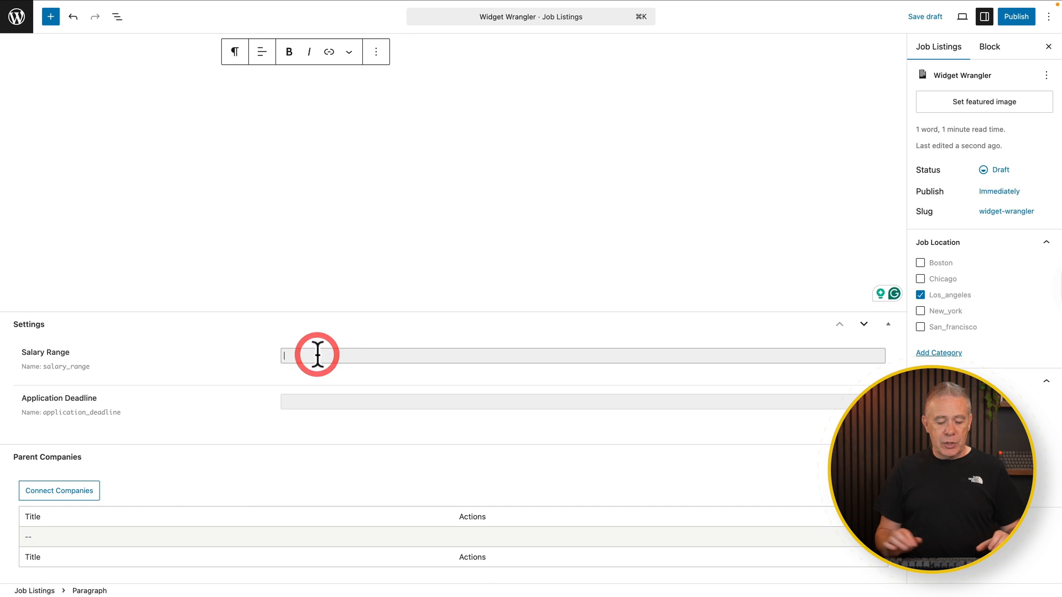
type("100")
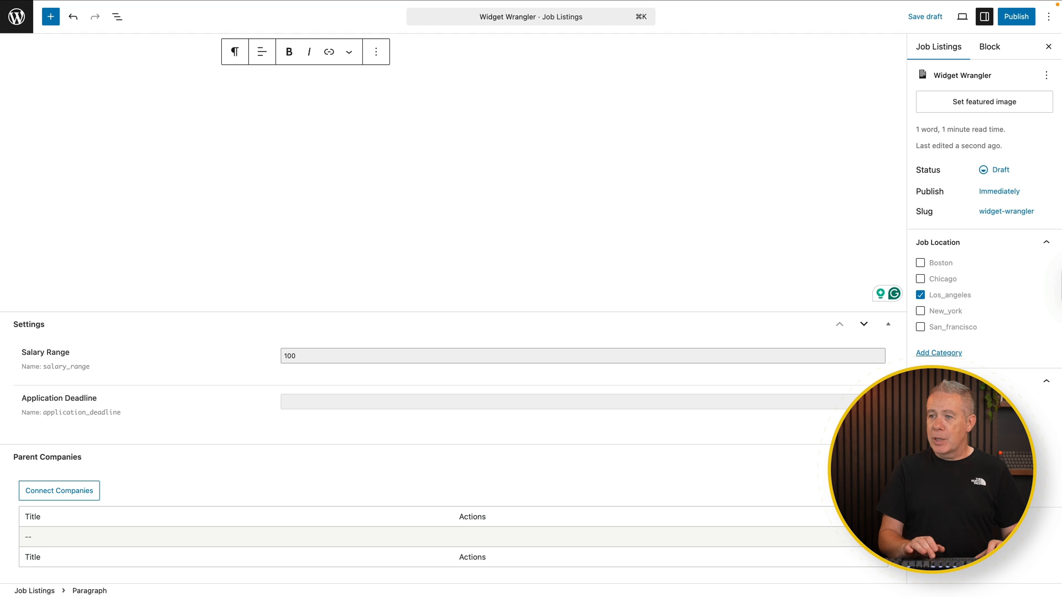
left_click(542, 402)
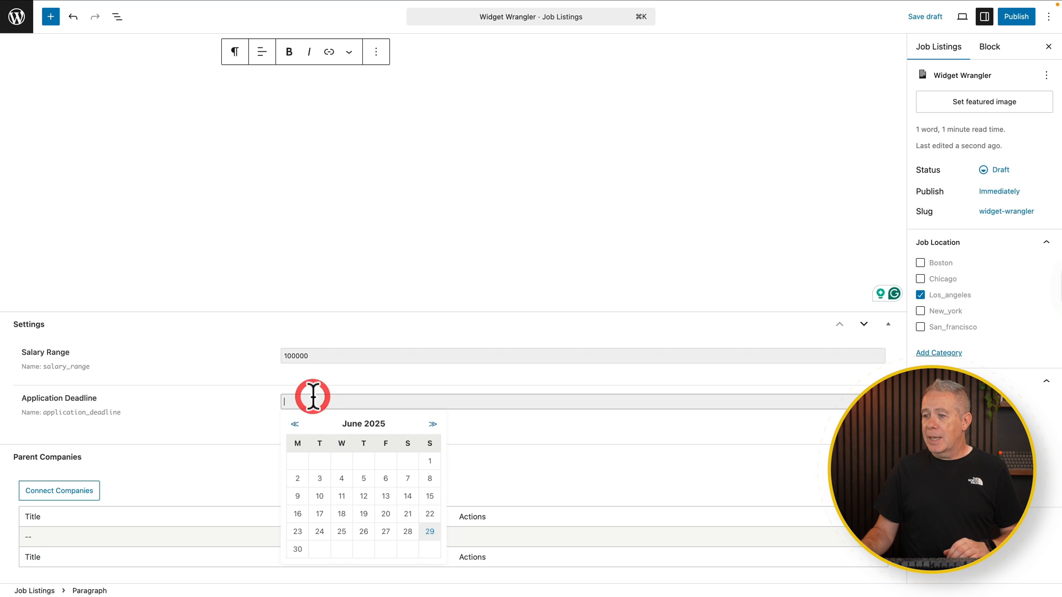
left_click(433, 424)
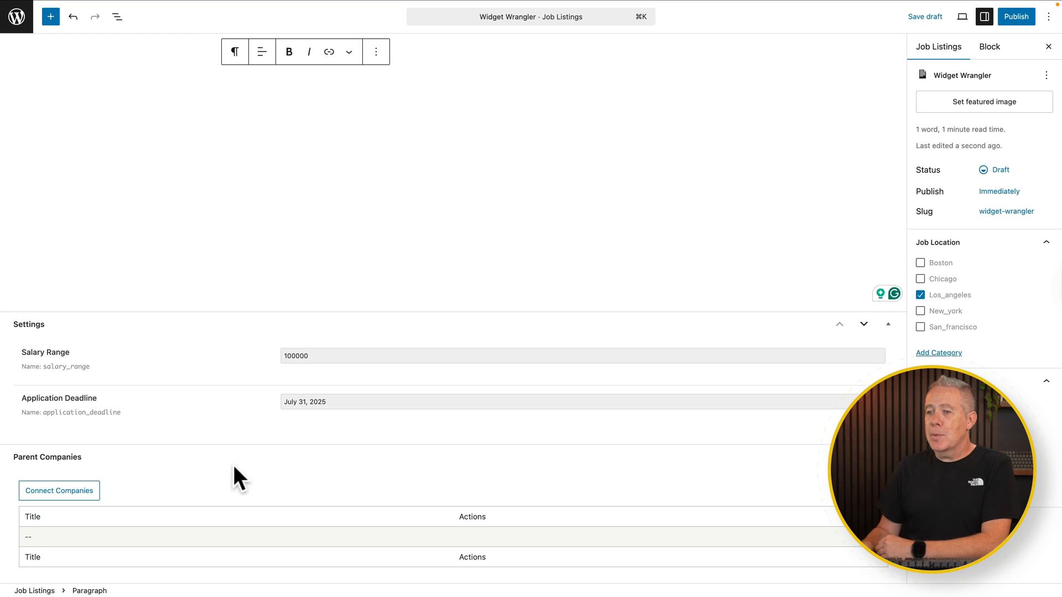
mouse_move(105, 501)
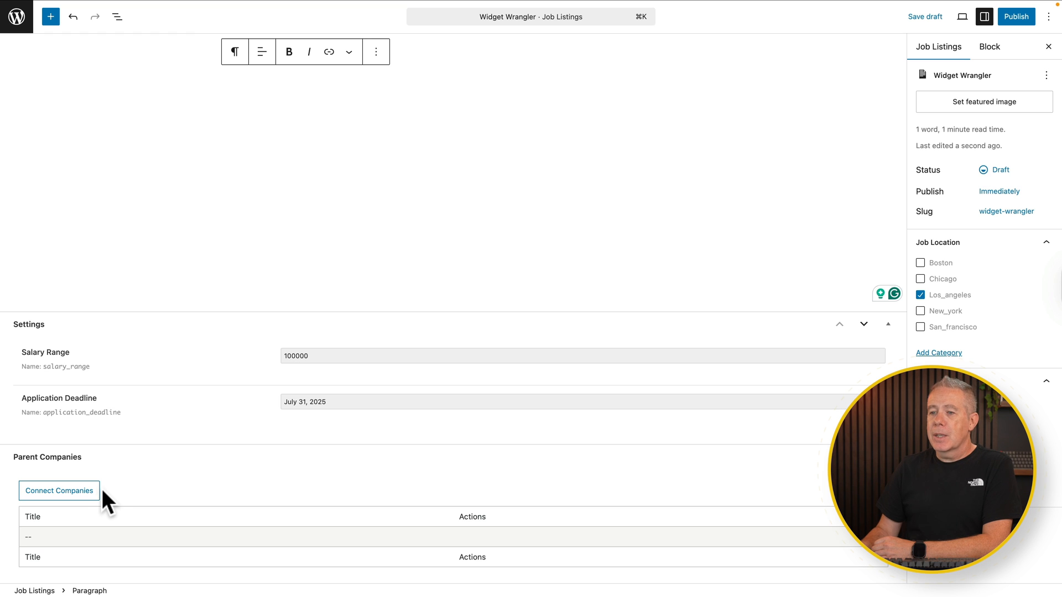
Connect Google as the job listing's parent company
left_click(58, 490)
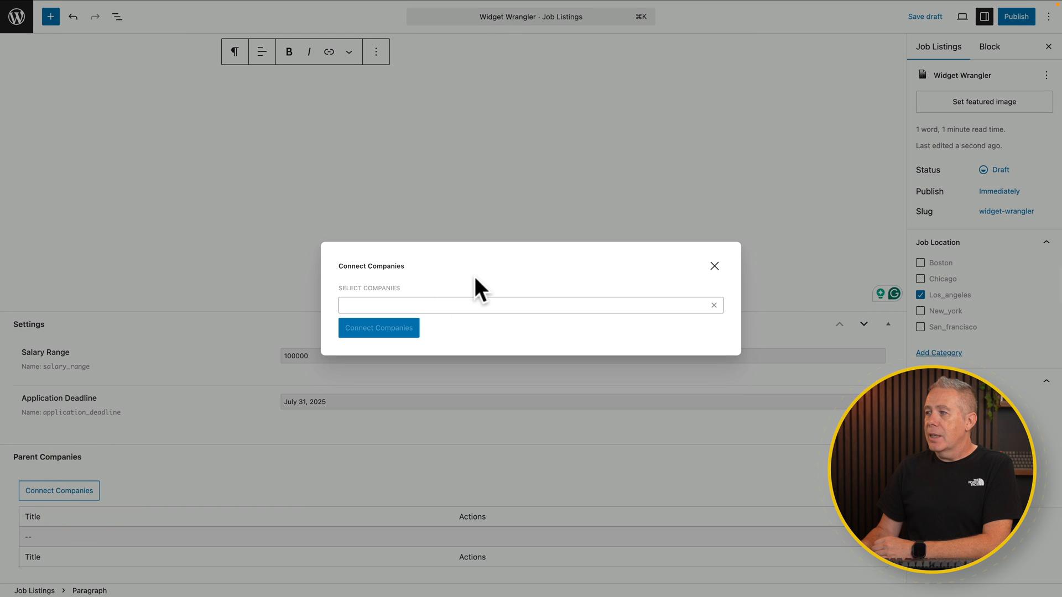
left_click(530, 305)
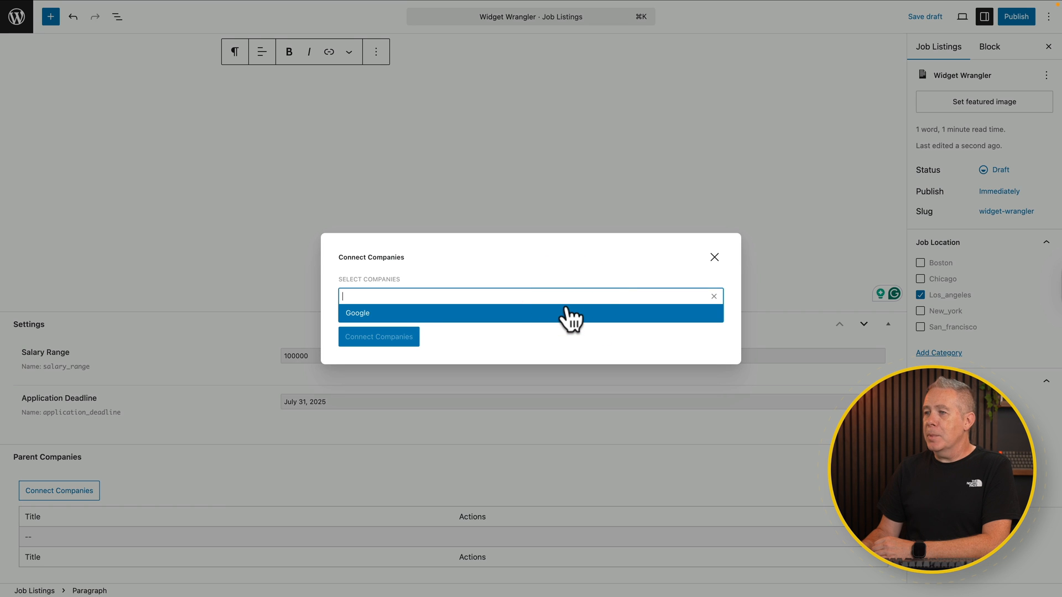
left_click(355, 313)
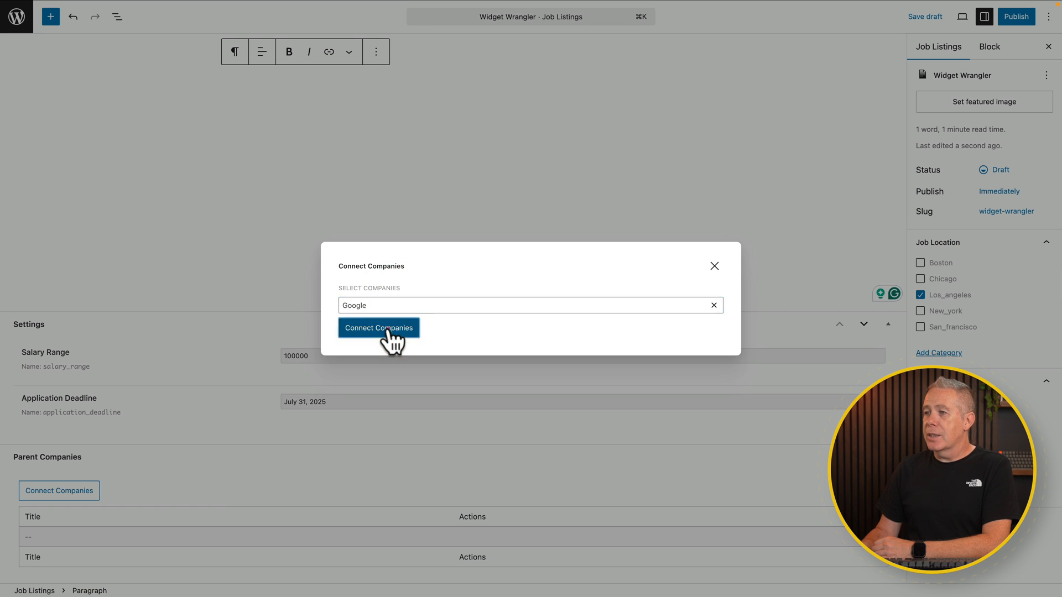
left_click(379, 328)
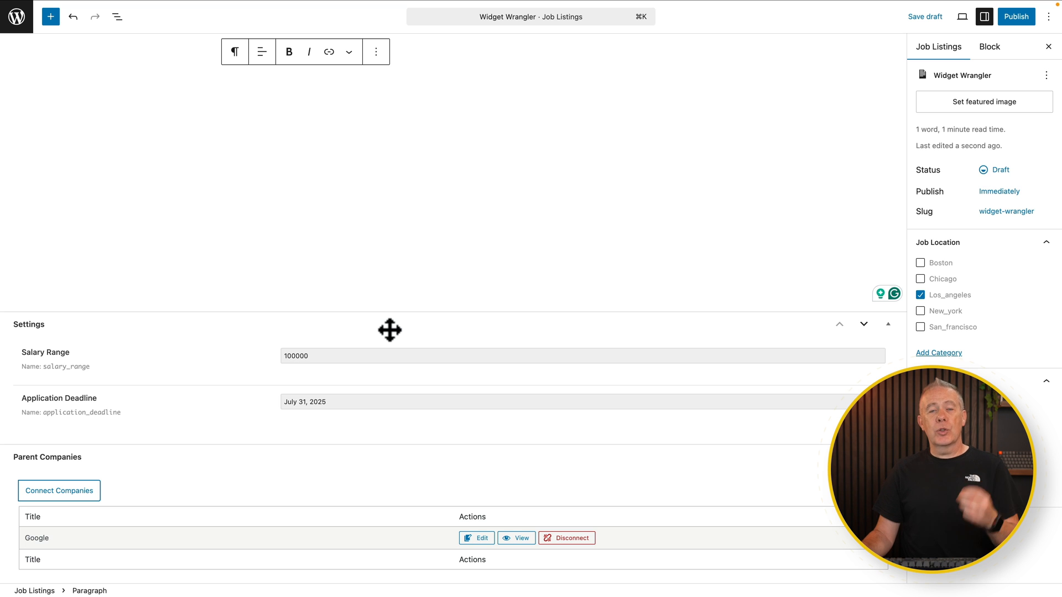
Leave the editor and bring up the Companies list showing the Google entry
left_click(1015, 17)
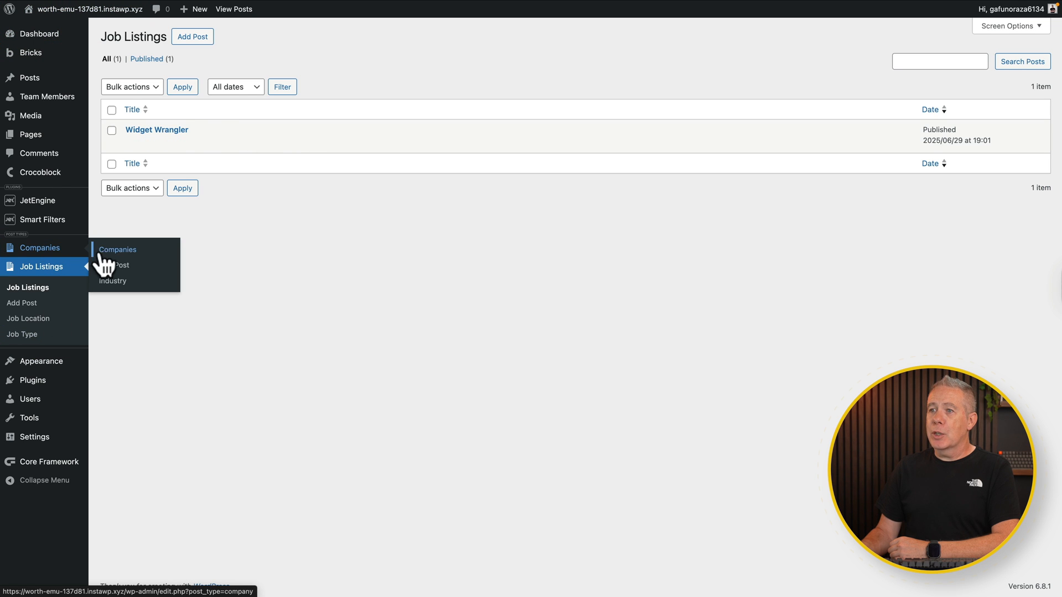
left_click(117, 249)
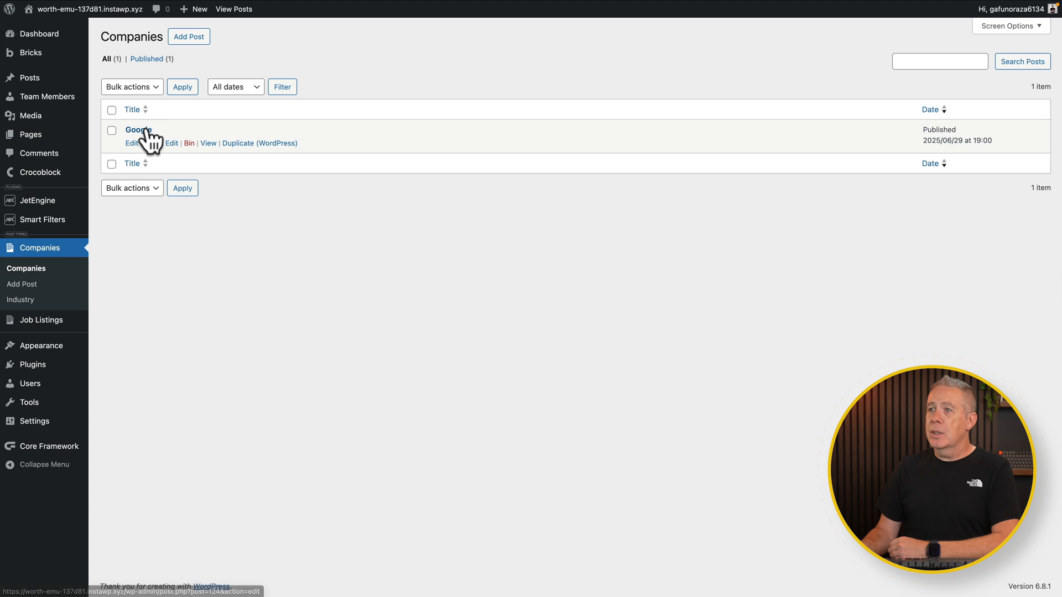
left_click(131, 143)
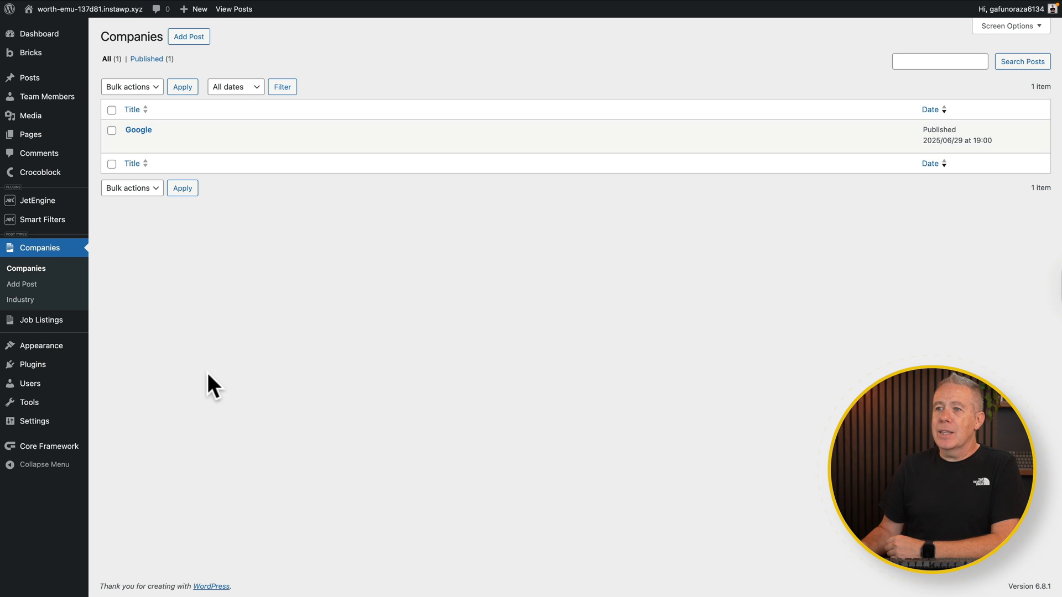
mouse_move(38, 200)
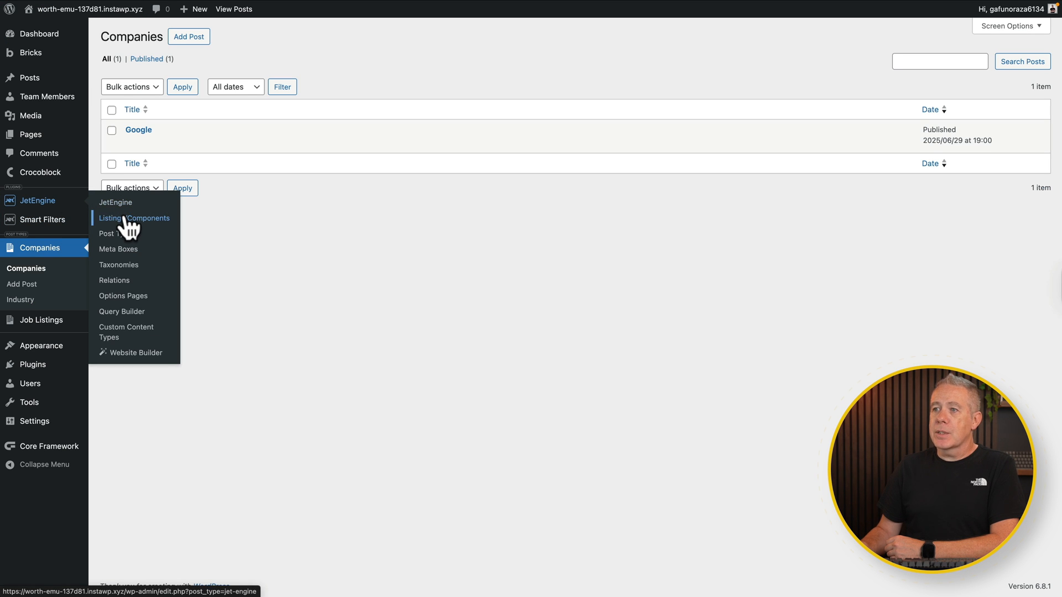
Check the Companies base listing's query source in JetEngine Listing Items, then cancel
left_click(134, 217)
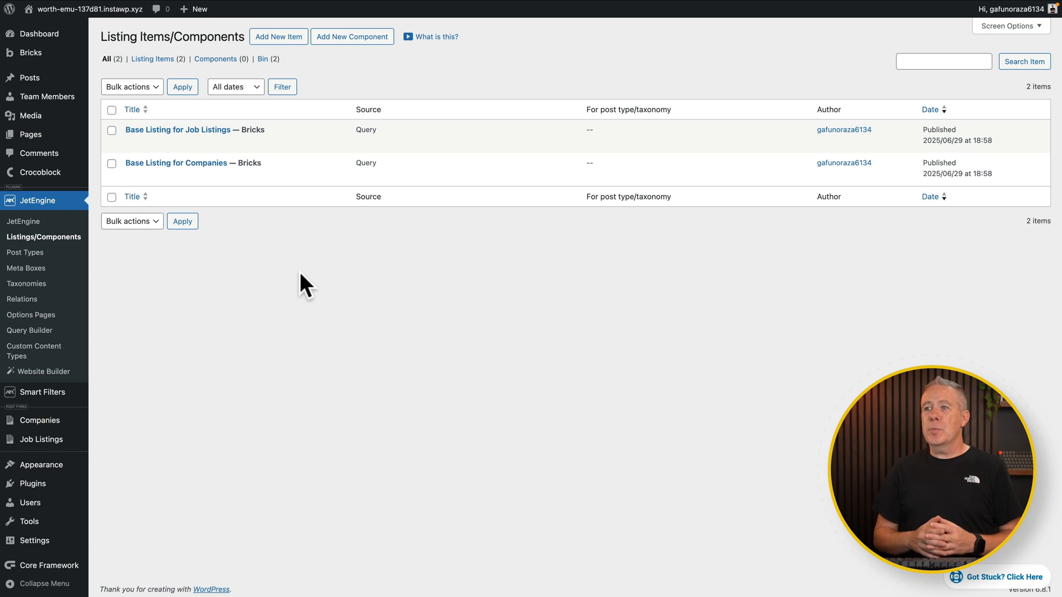
mouse_move(260, 207)
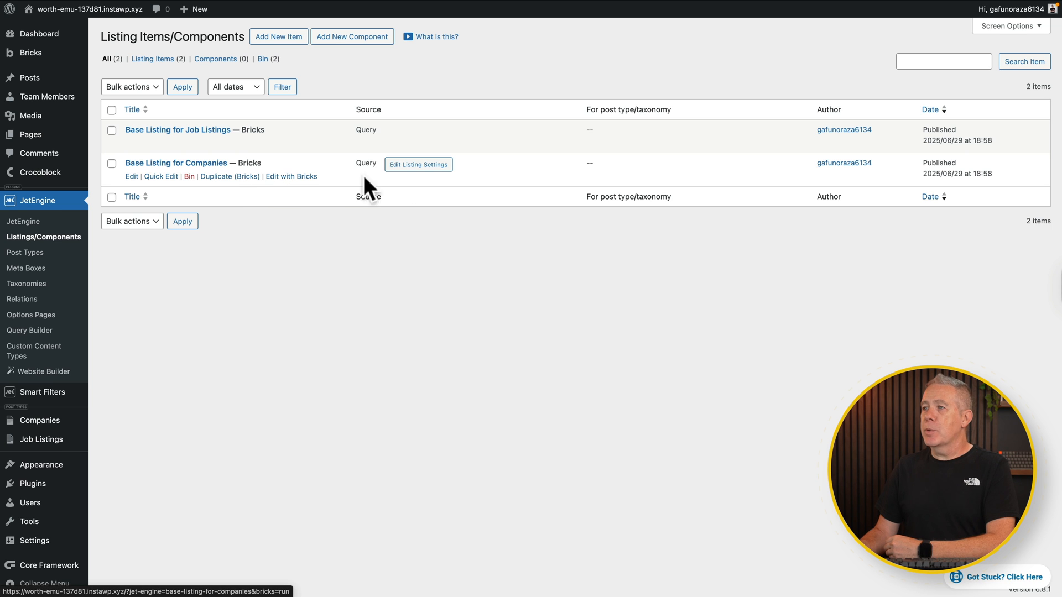
left_click(418, 165)
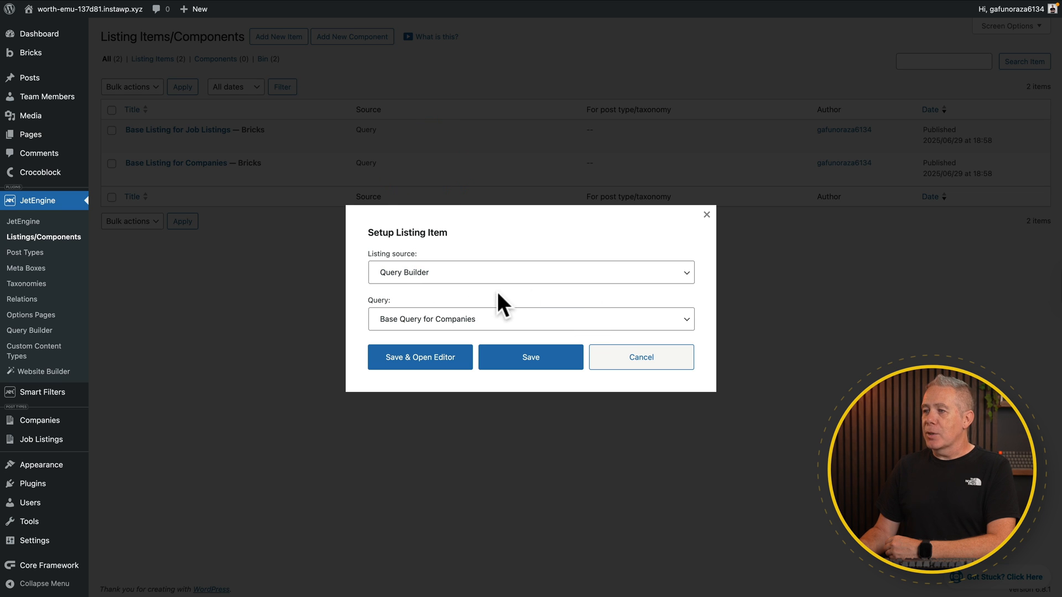
left_click(640, 357)
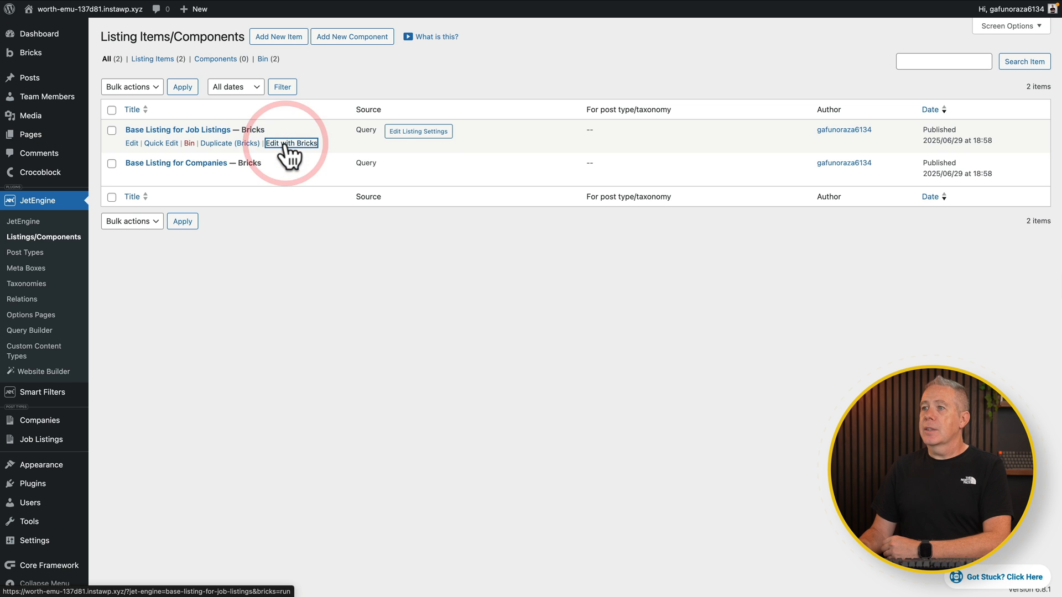
Inspect the job title Dynamic Field in Bricks, then exit to the dashboard
left_click(292, 142)
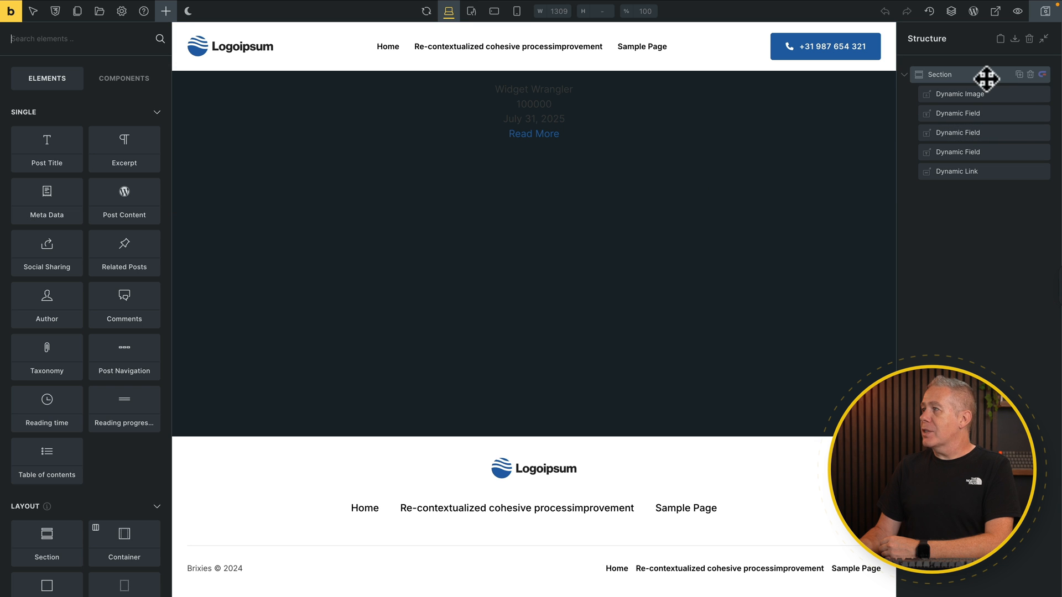
mouse_move(956, 171)
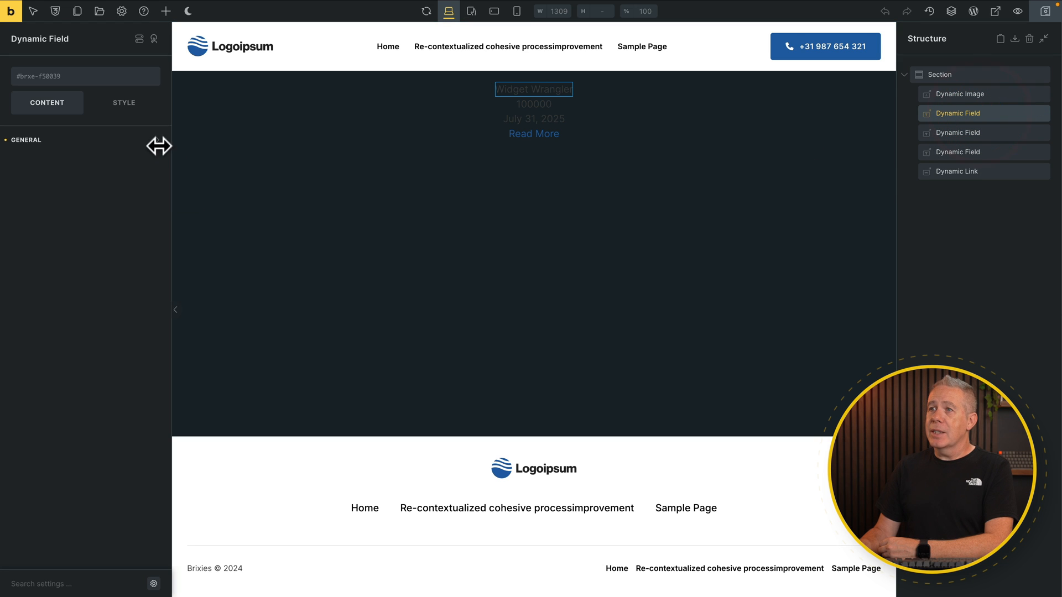
left_click(26, 140)
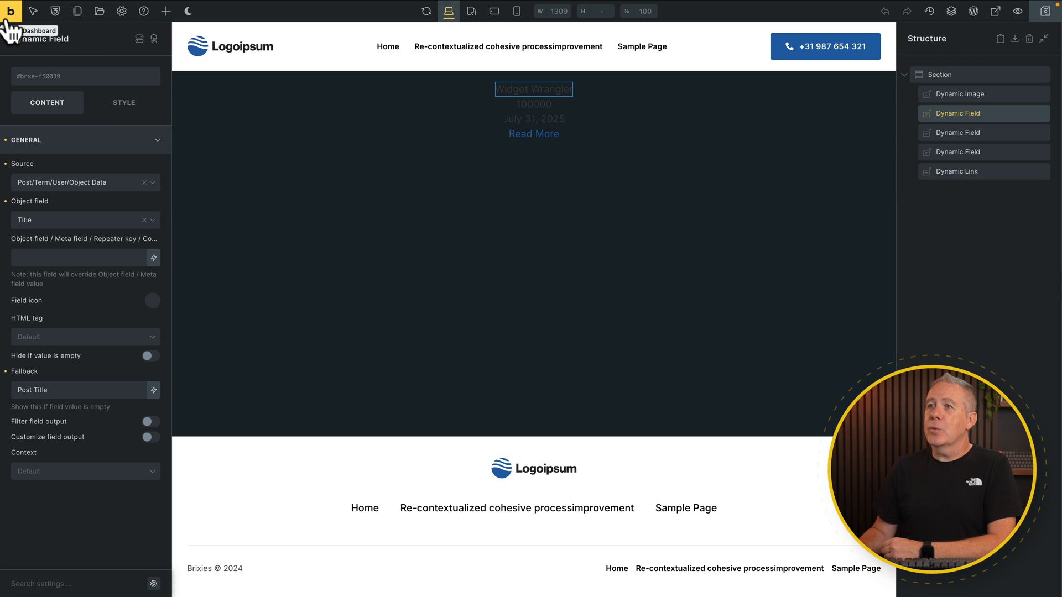
left_click(165, 11)
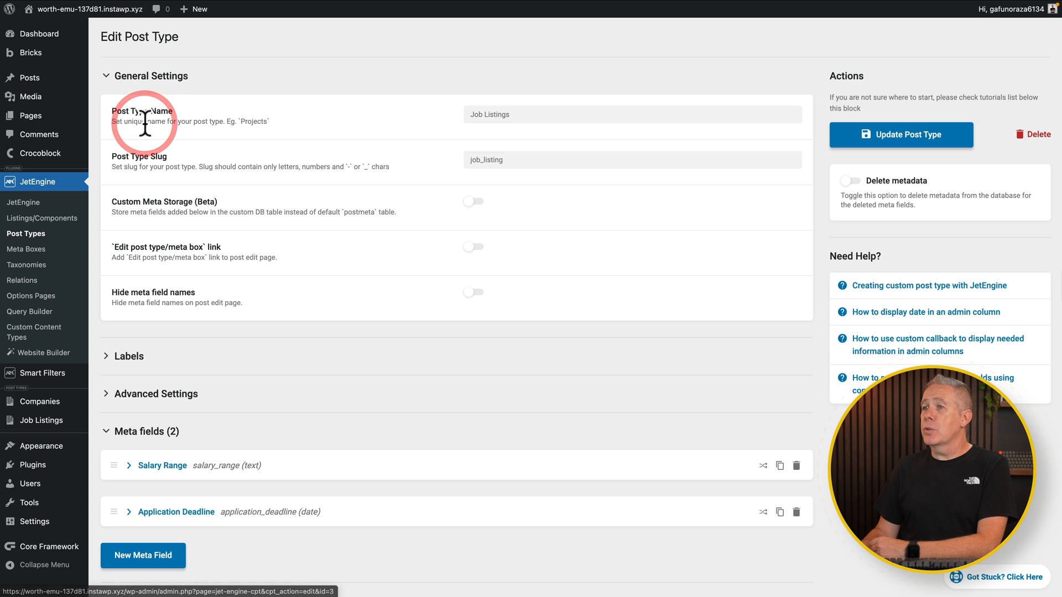
Bring up the Companies post type's meta fields in JetEngine Post Types
scroll("down", 3)
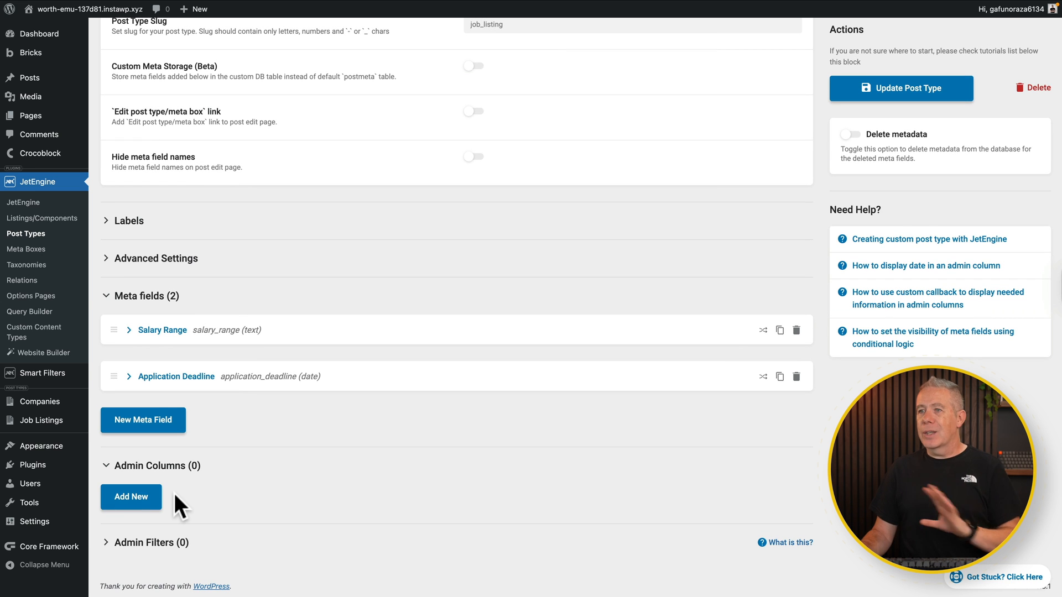
left_click(25, 233)
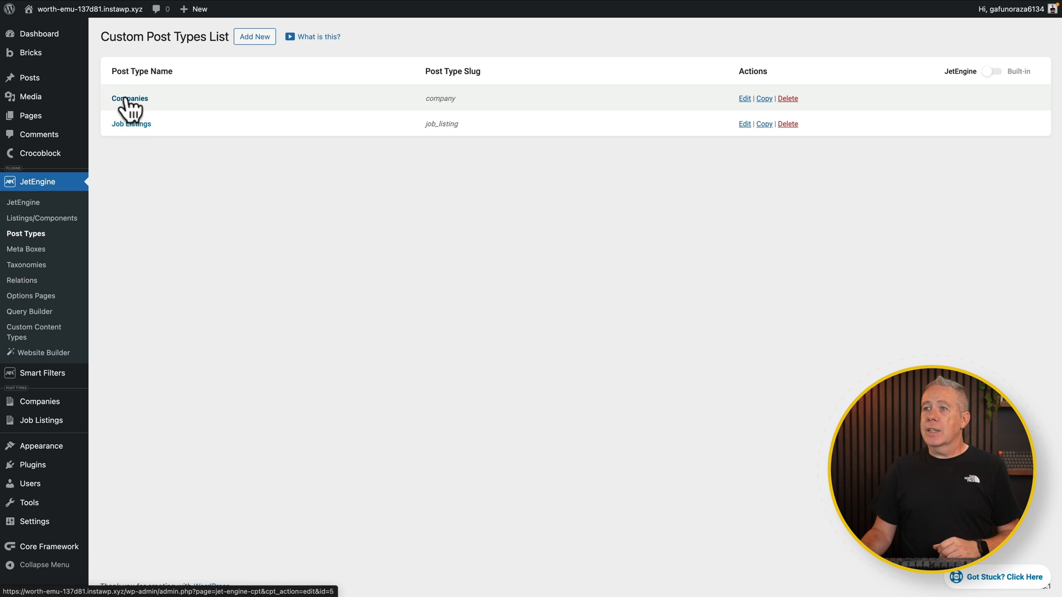
left_click(129, 99)
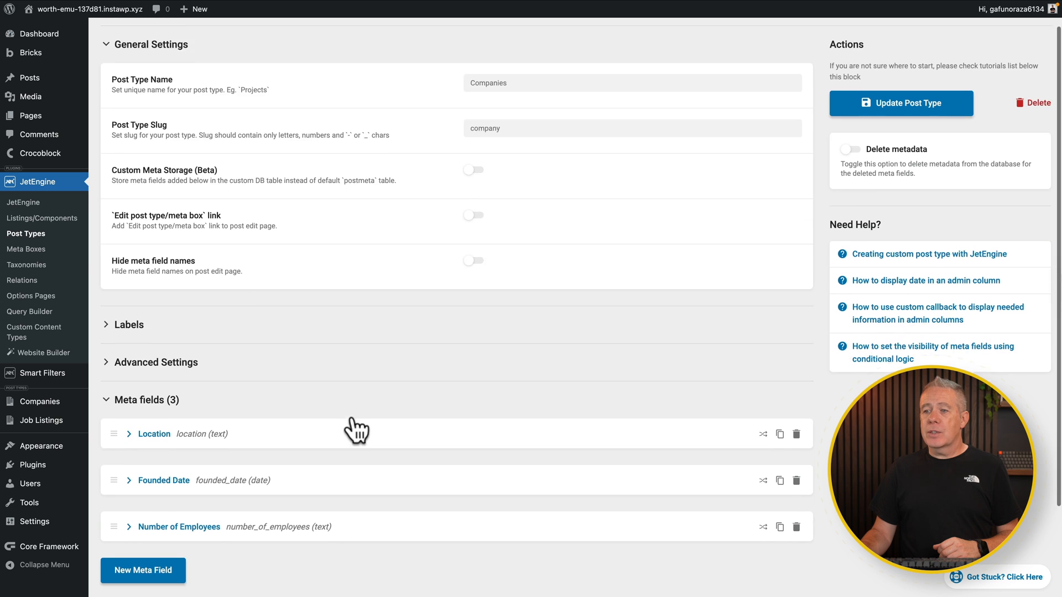
scroll("down", 3)
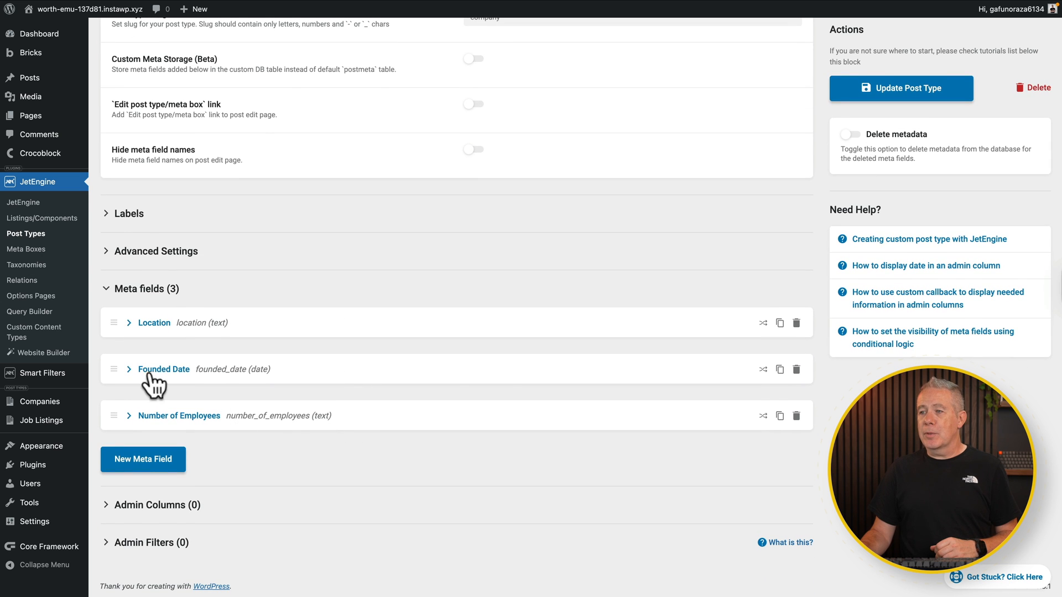
Delete the Founded Date meta field, confirm, and update the post type
left_click(796, 370)
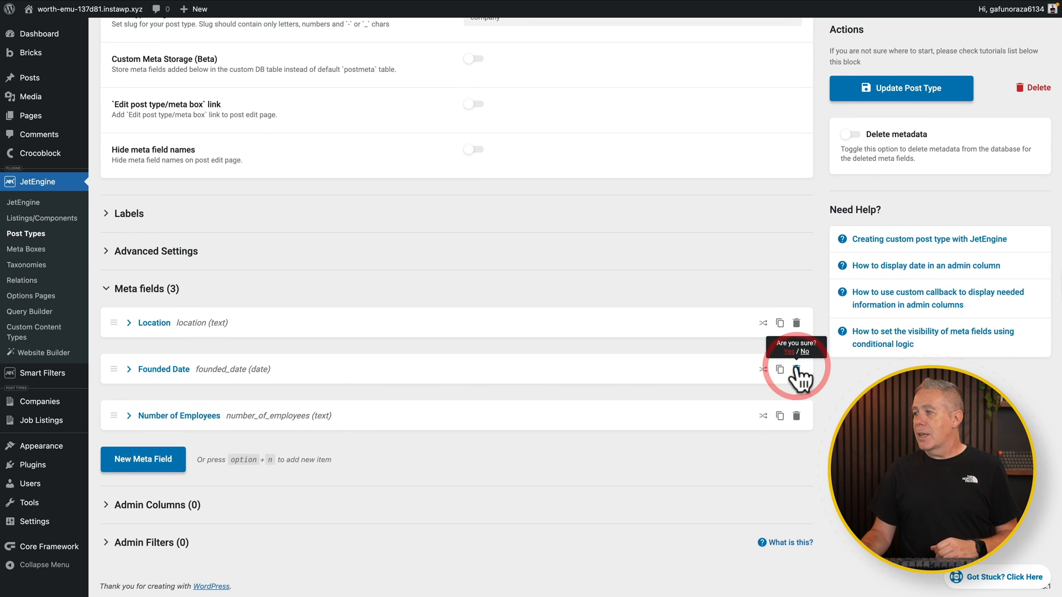
left_click(788, 352)
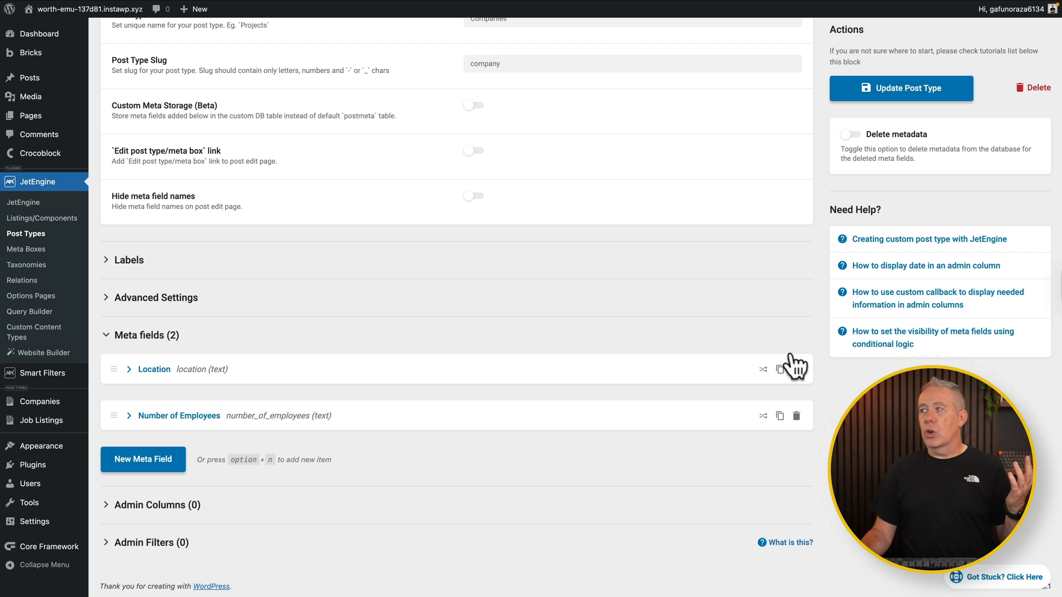
left_click(901, 89)
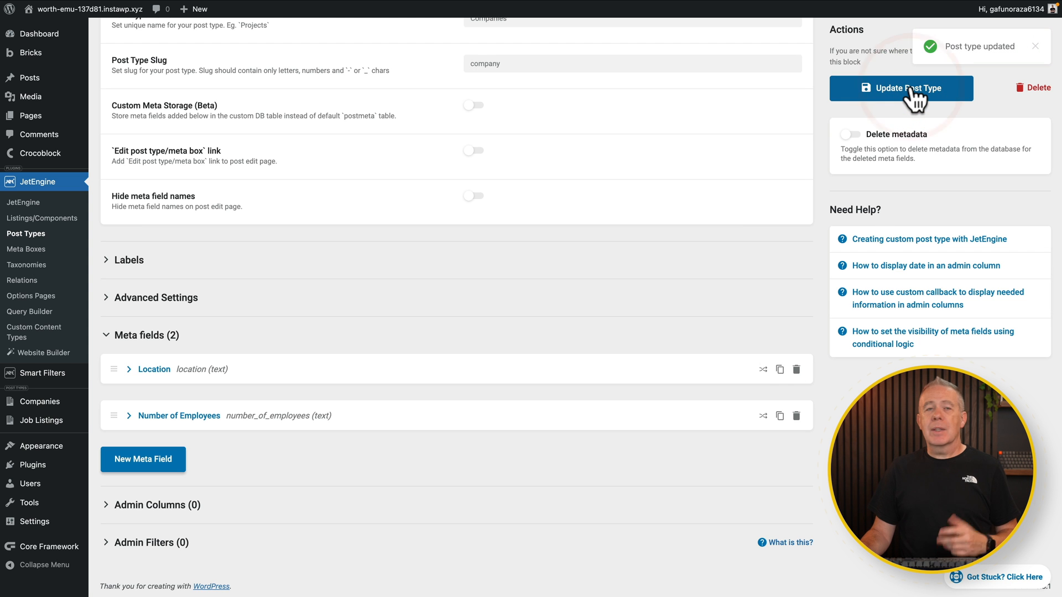